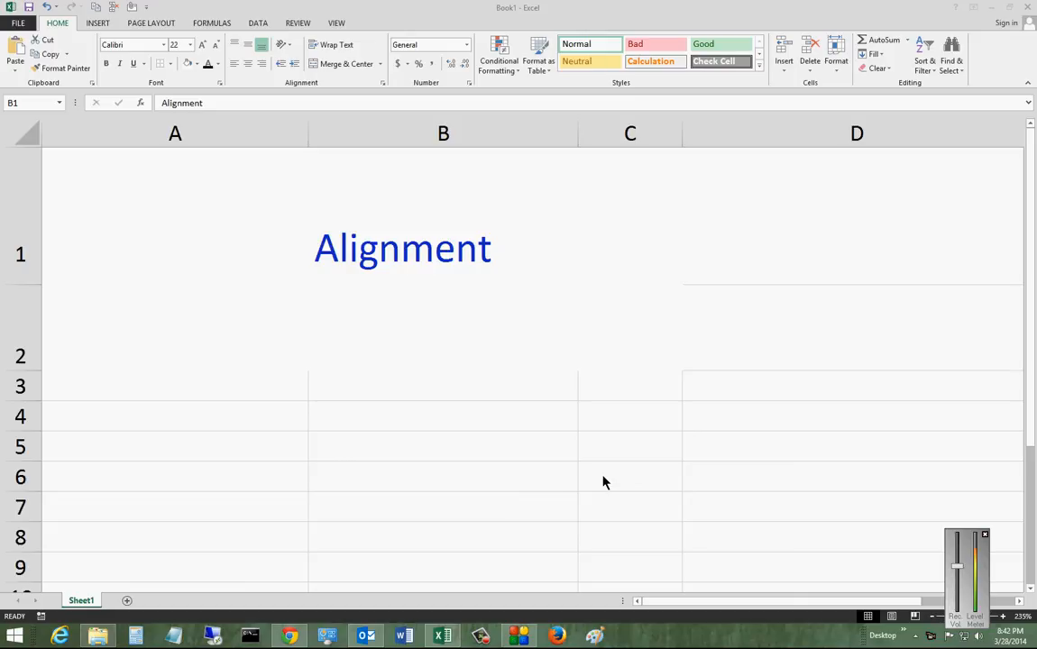
Step: Top-align the word 'Alignment' in cell B1 using Top Align
{"action": "left_click", "coordinate": [444, 216]}
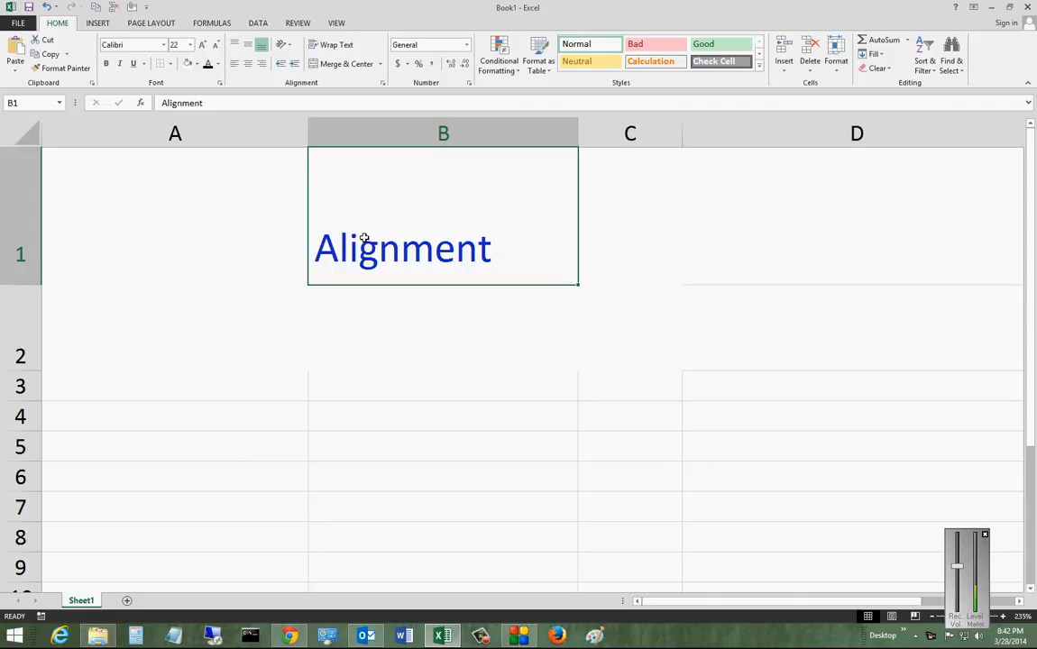
{"action": "mouse_move", "coordinate": [397, 245]}
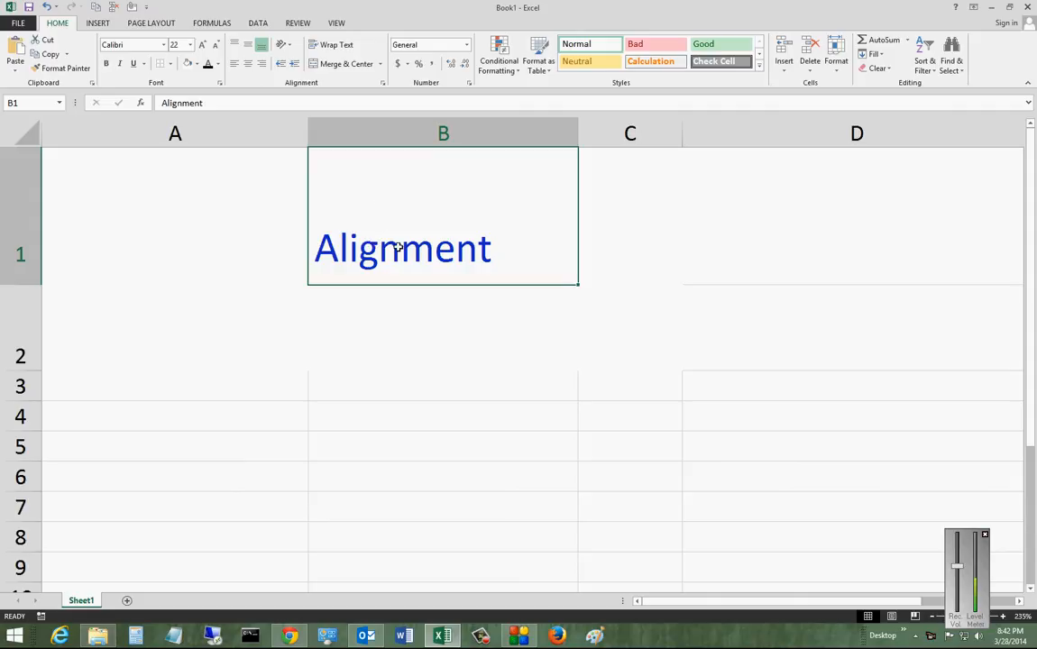
{"action": "mouse_move", "coordinate": [372, 228]}
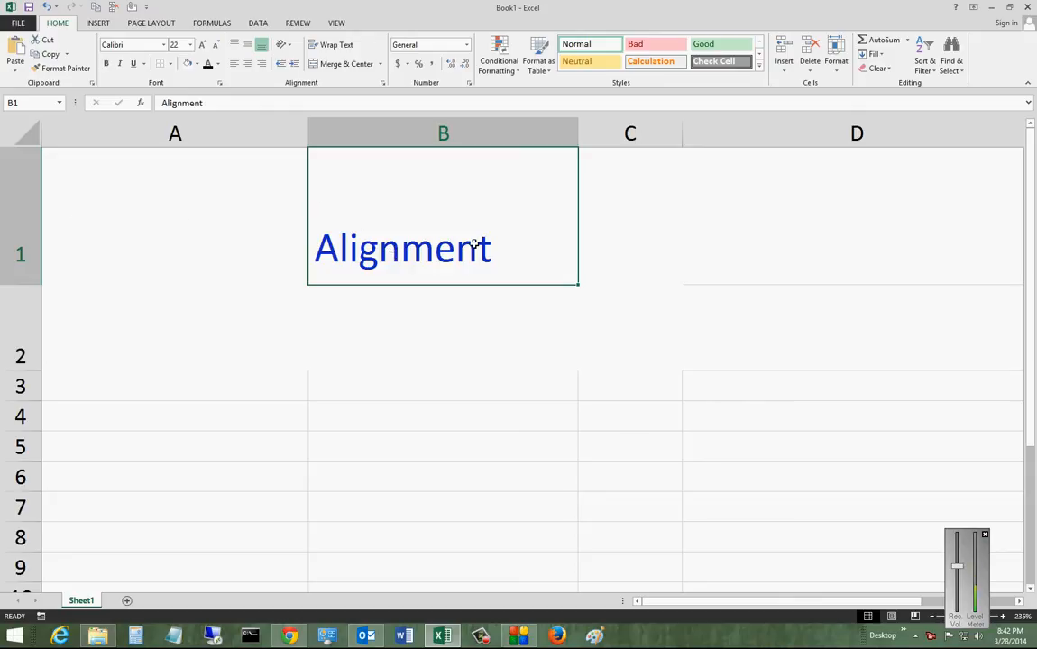
{"action": "left_click", "coordinate": [249, 45]}
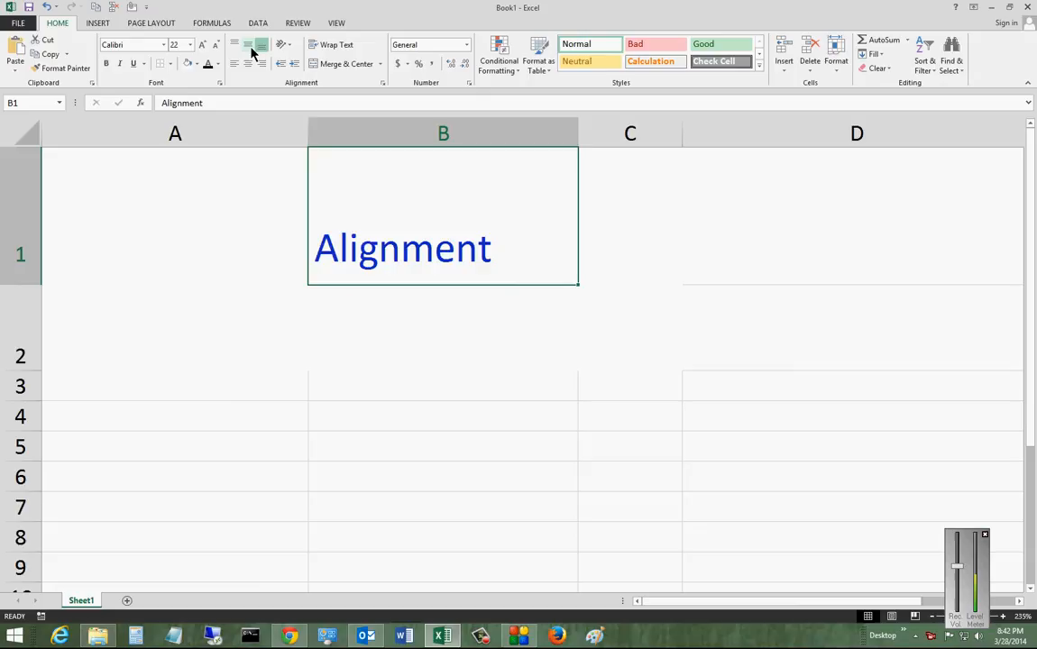
{"action": "mouse_move", "coordinate": [249, 43]}
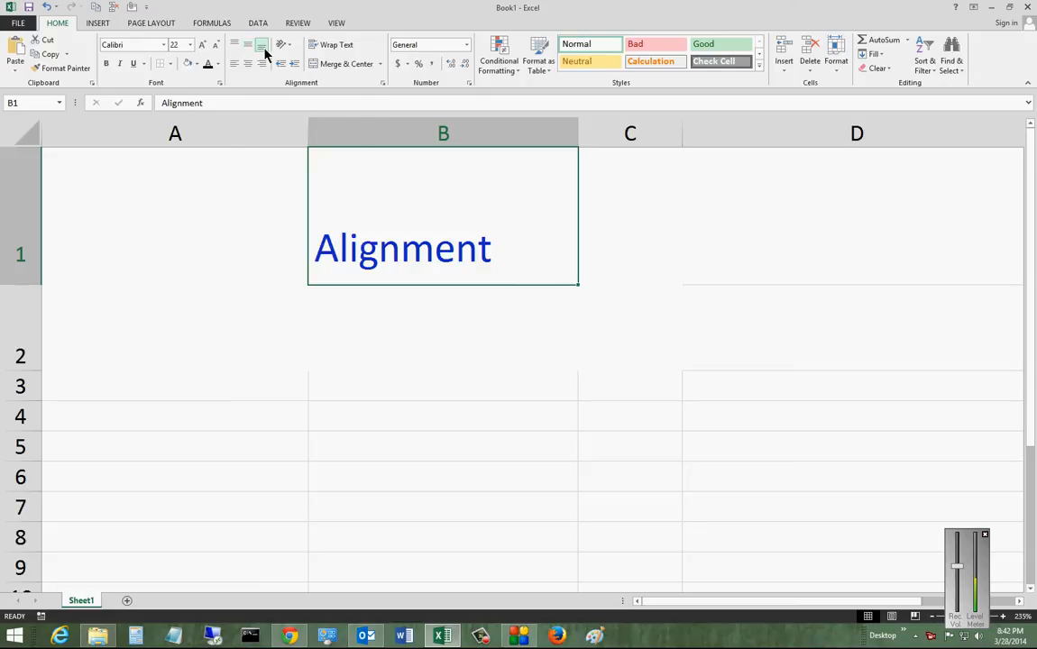
{"action": "mouse_move", "coordinate": [263, 44]}
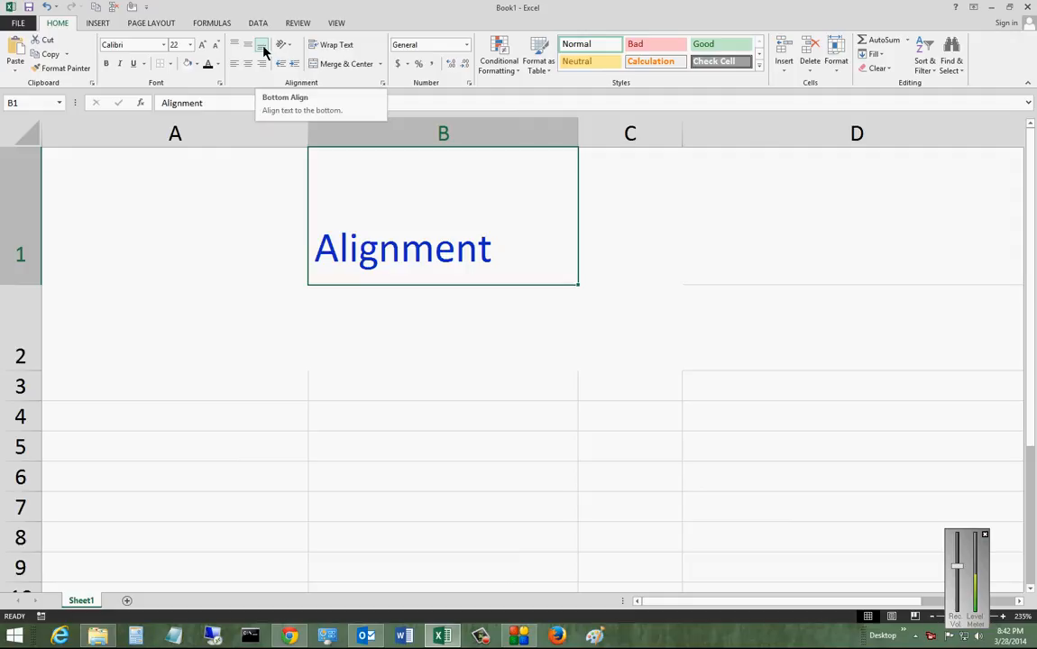
{"action": "left_click", "coordinate": [234, 44]}
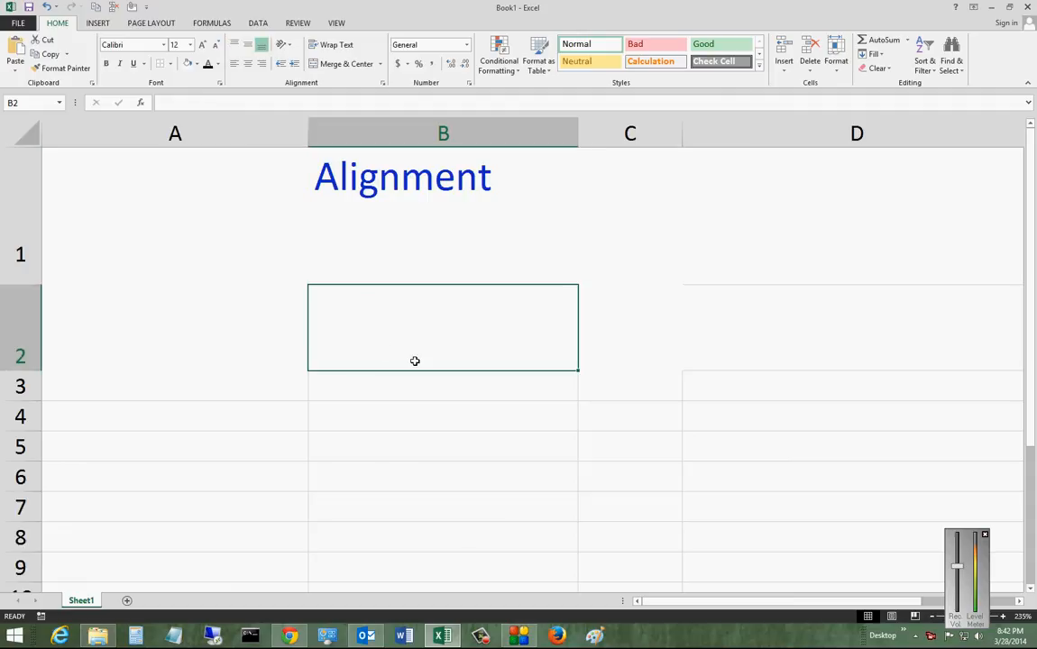
Step: Enter the word 'Different' into cell B2
{"action": "type", "text": "Diff"}
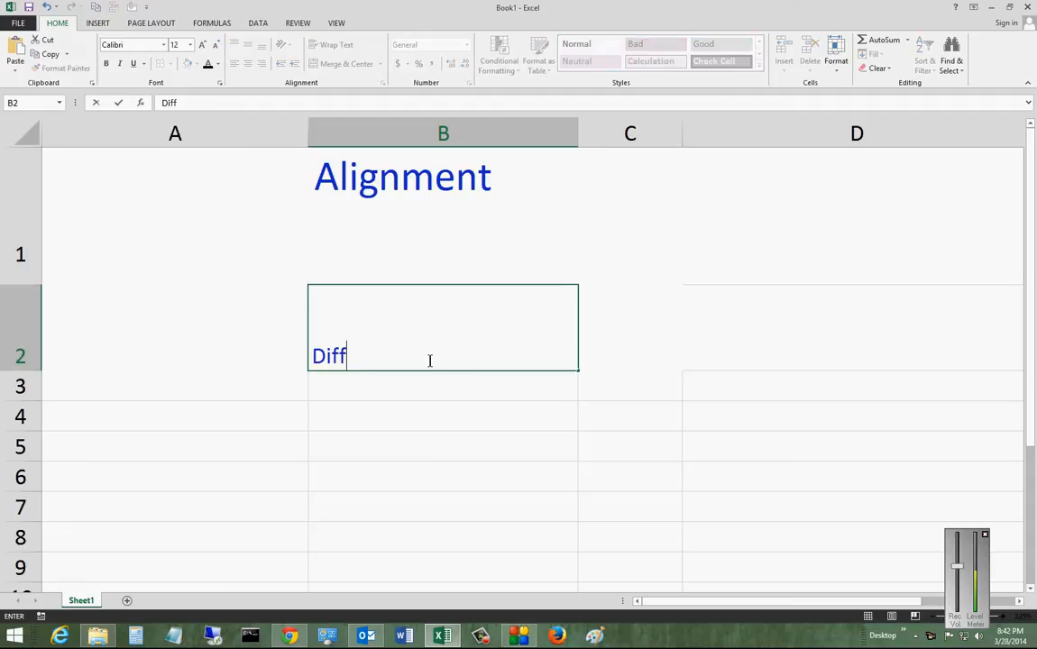
{"action": "type", "text": "erent"}
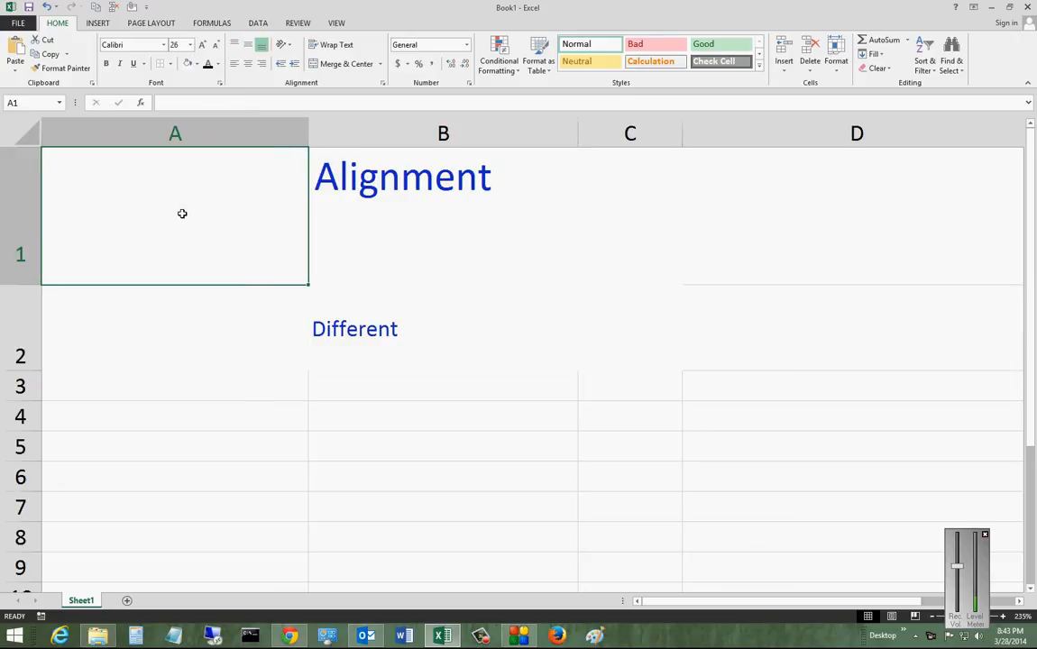
Step: Enter the word 'Another' into cell A1 in large text
{"action": "type", "text": "Another"}
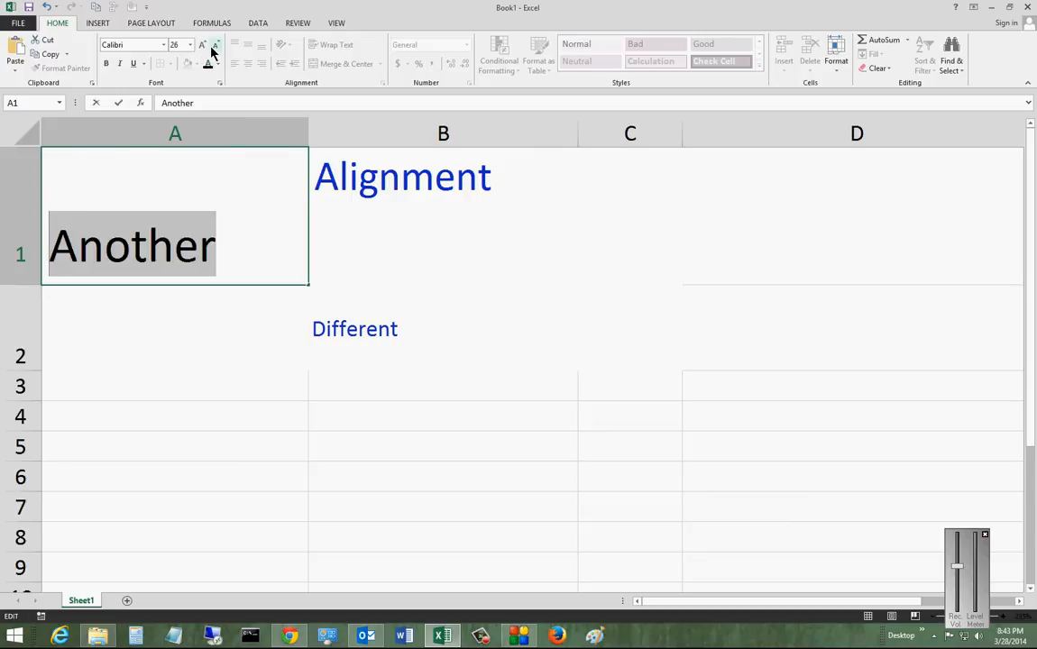
{"action": "mouse_move", "coordinate": [209, 63]}
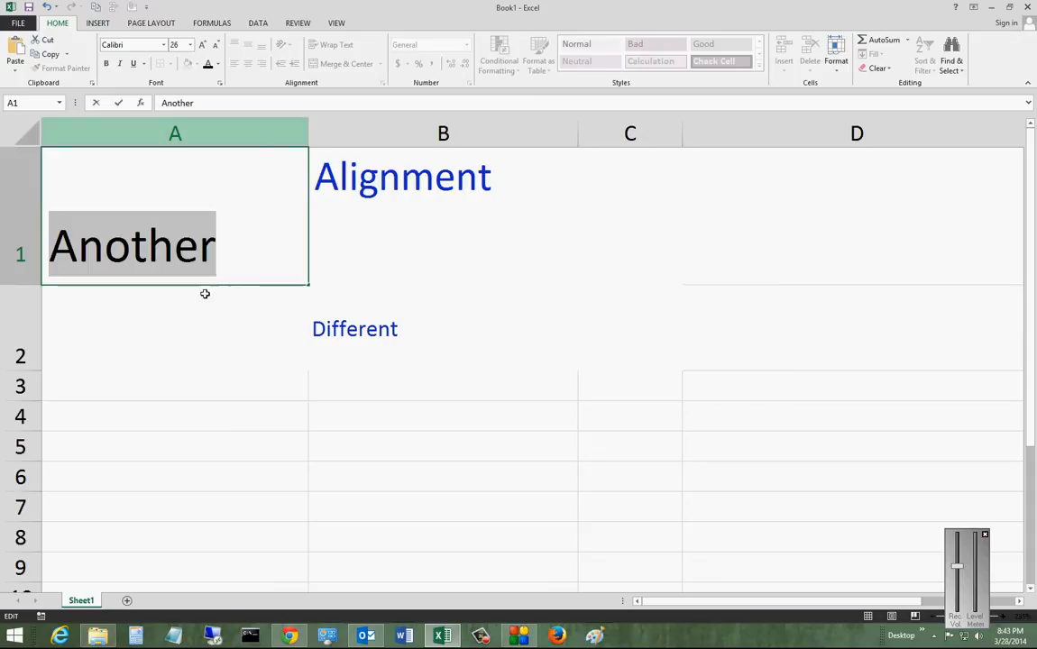
Step: Confirm 'Another', try Top Align, then return it to the bottom of A1
{"action": "left_click", "coordinate": [249, 45]}
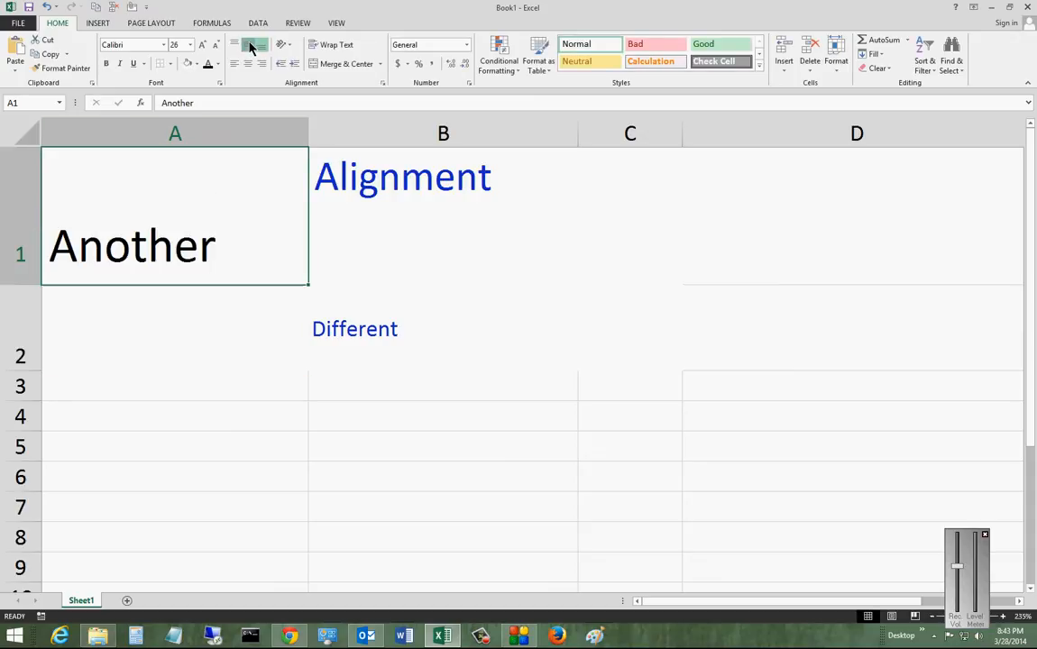
{"action": "left_click", "coordinate": [234, 43]}
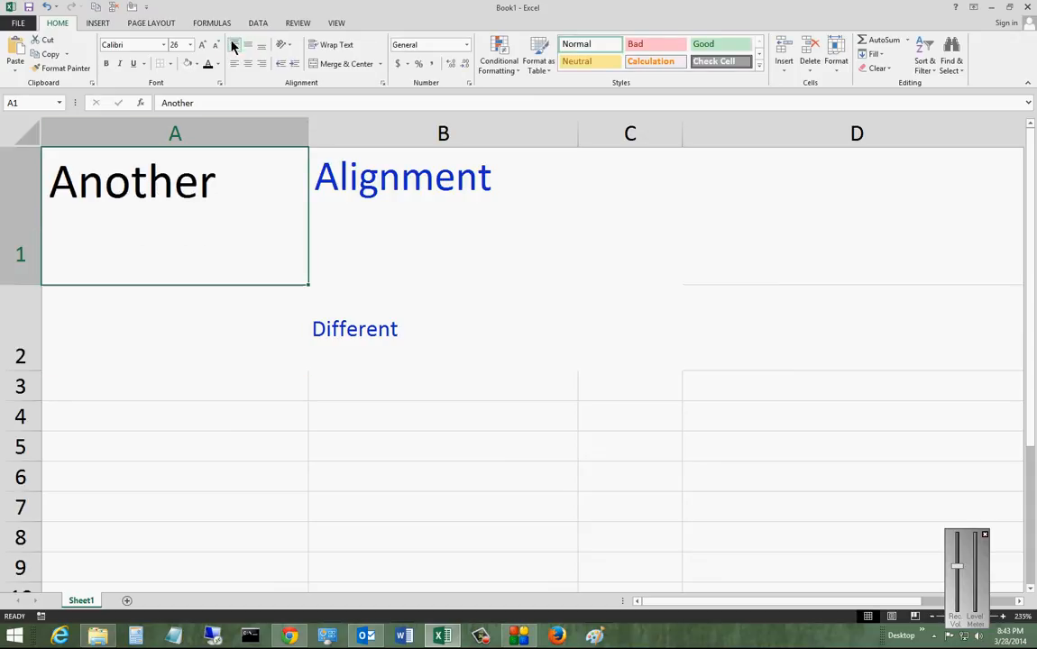
{"action": "left_click", "coordinate": [248, 45]}
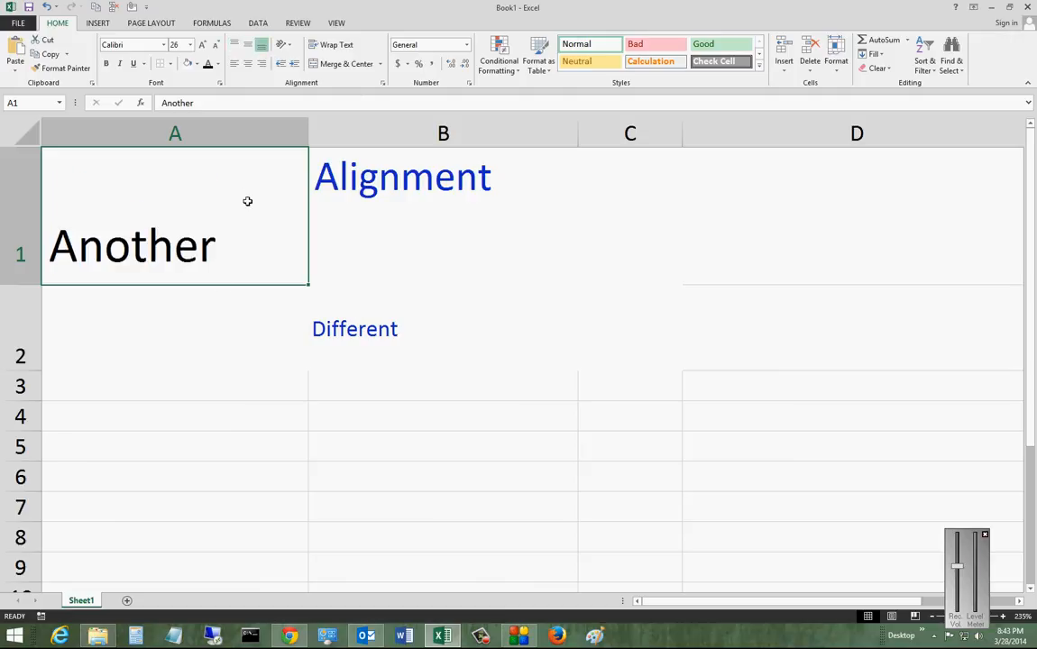
{"action": "mouse_move", "coordinate": [418, 254]}
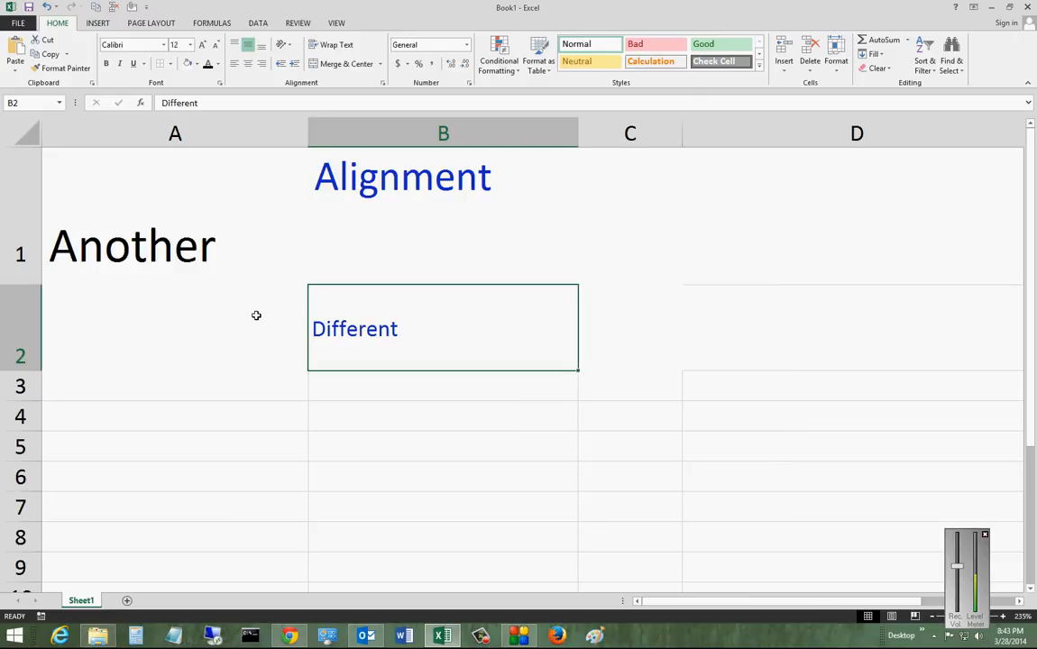
{"action": "mouse_move", "coordinate": [65, 317]}
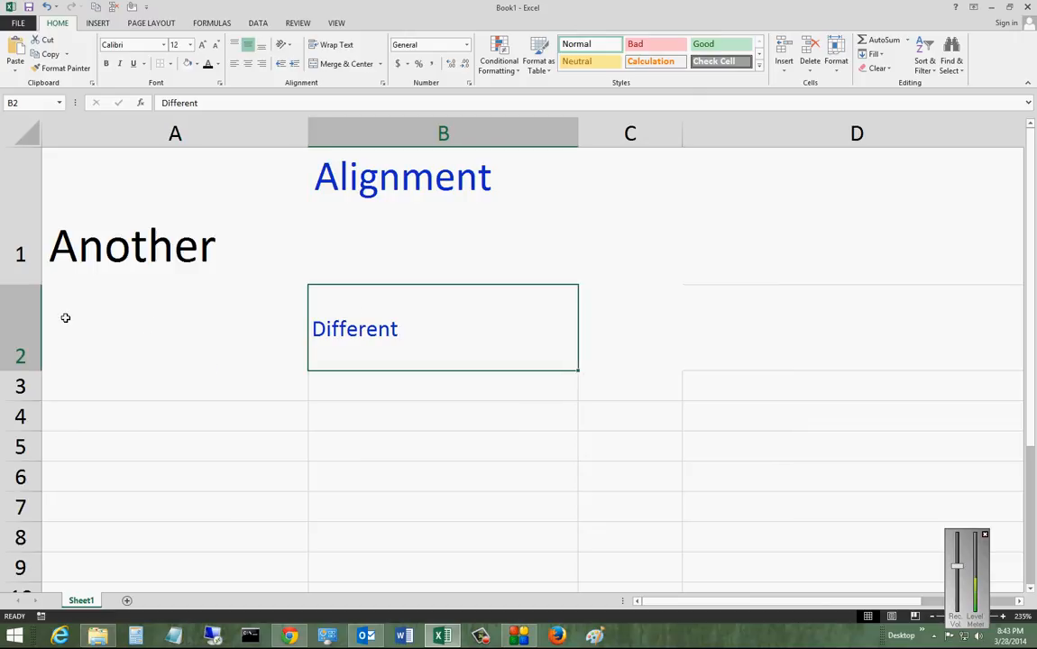